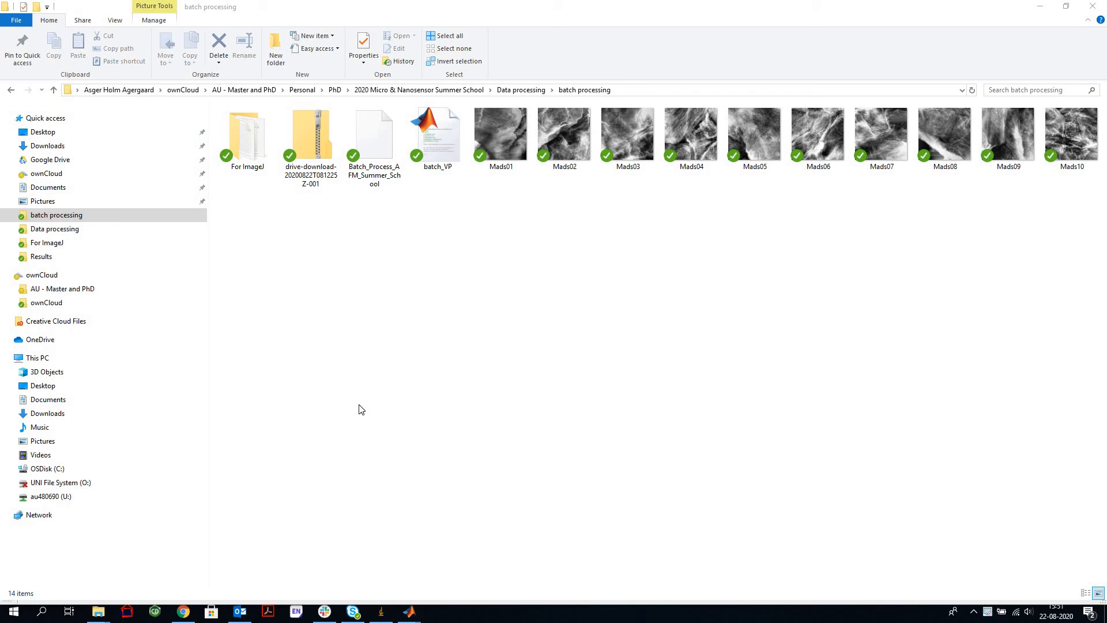
mouse_move(527, 347)
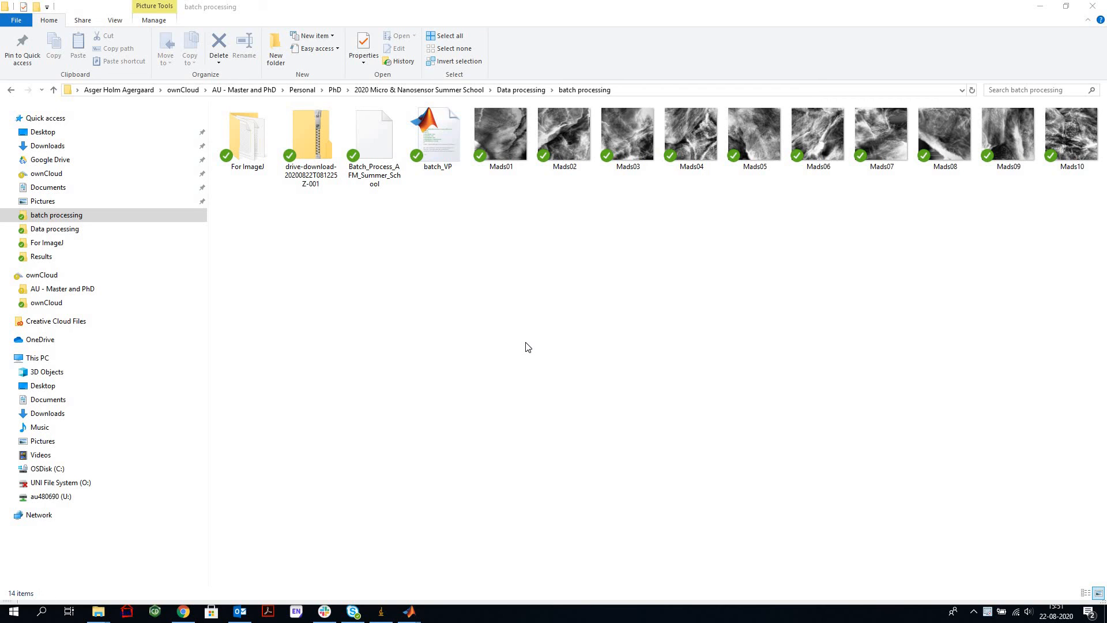
mouse_move(466, 272)
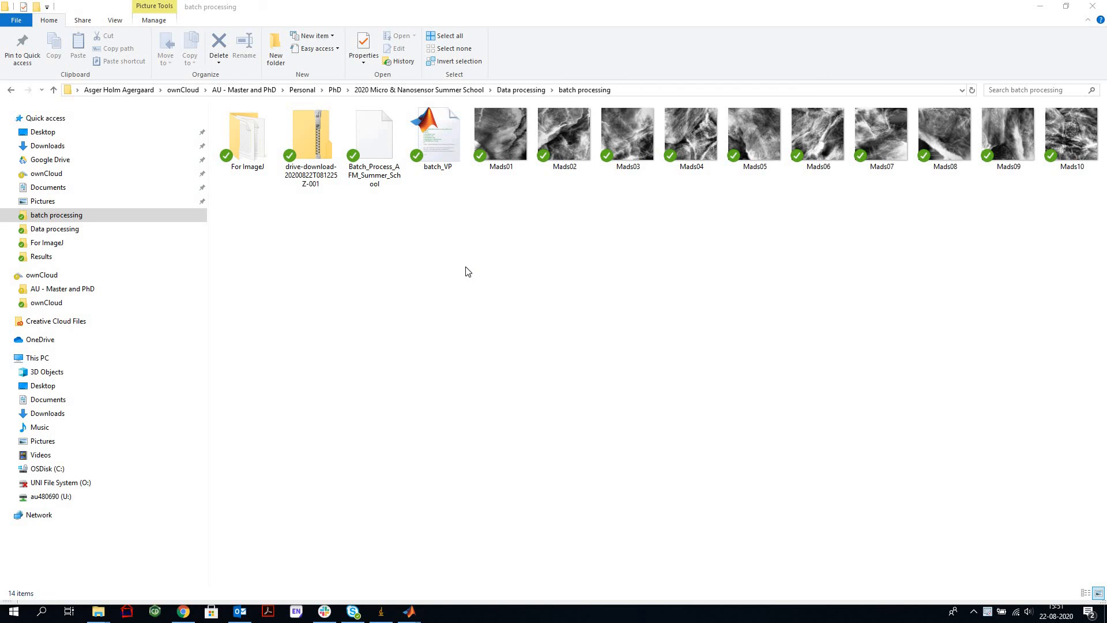
mouse_move(438, 218)
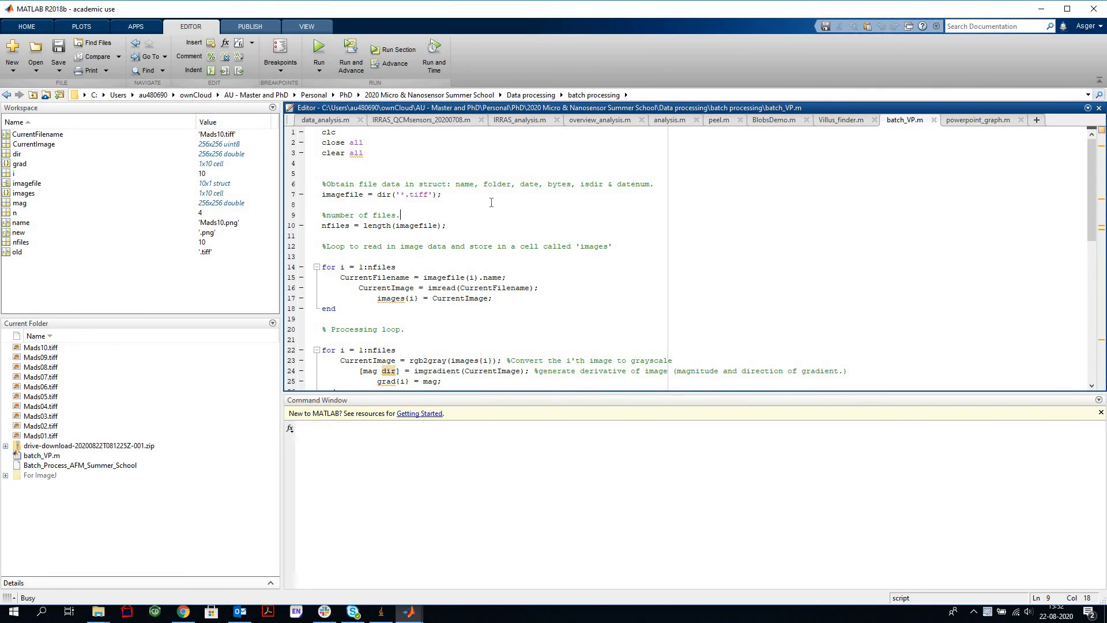
- Run batch_VP.m to save Mads01–Mads10 as gradient PNGs, then dismiss the gradient figure
click(318, 55)
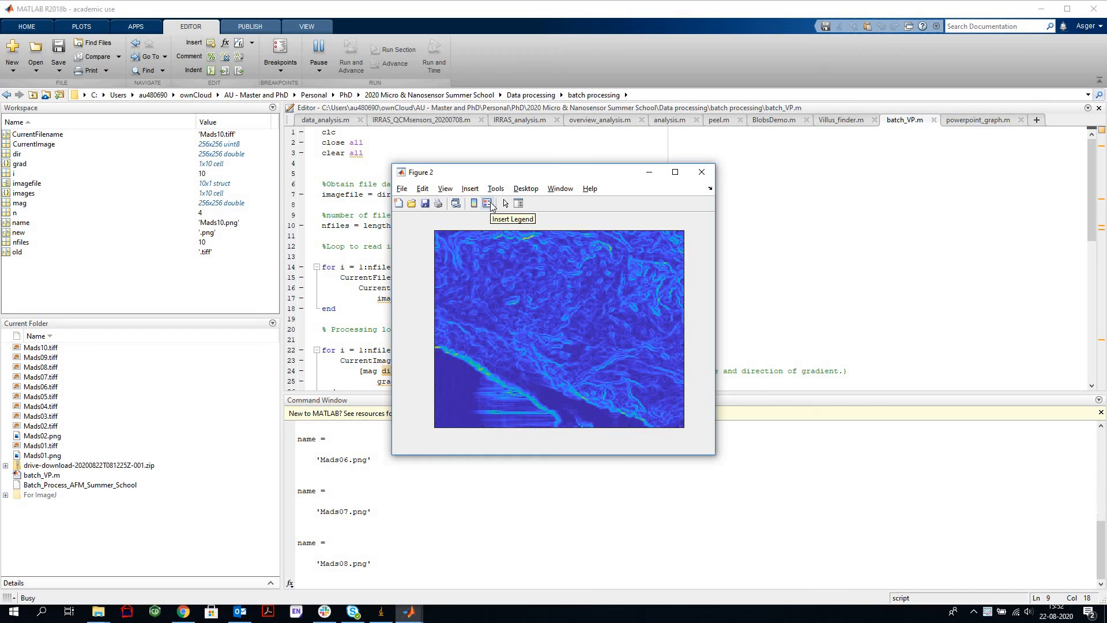
click(318, 50)
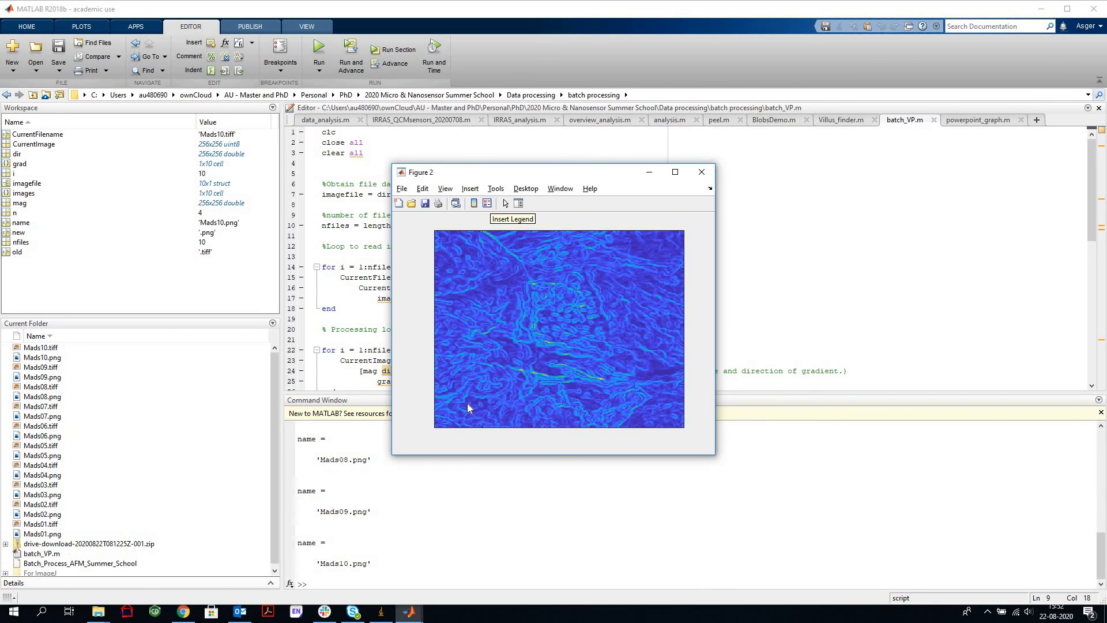
click(701, 171)
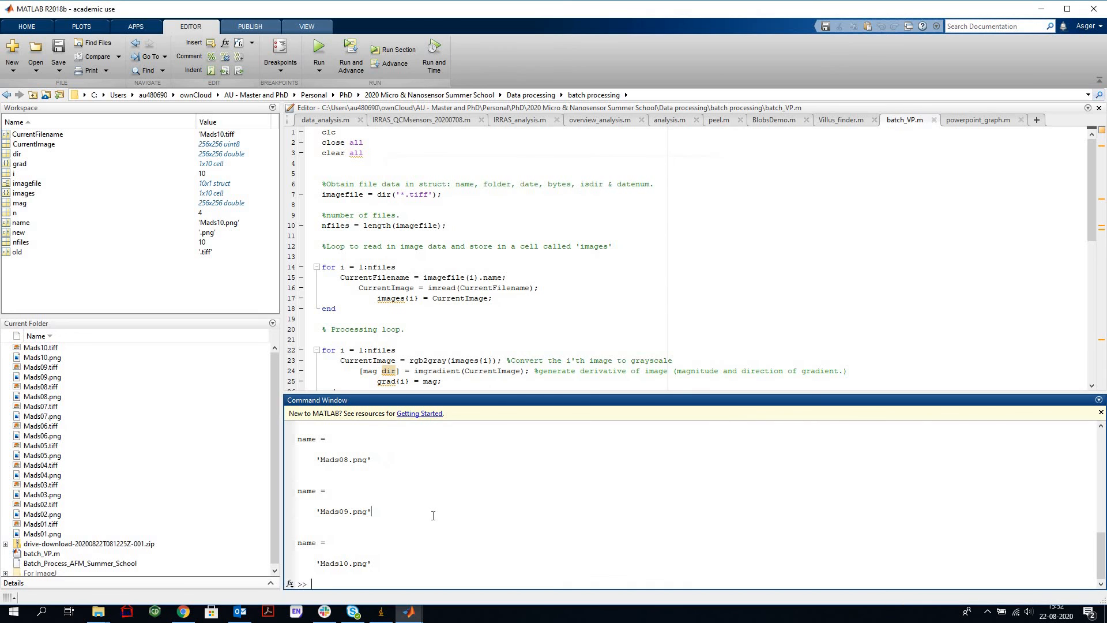
key(alt+tab)
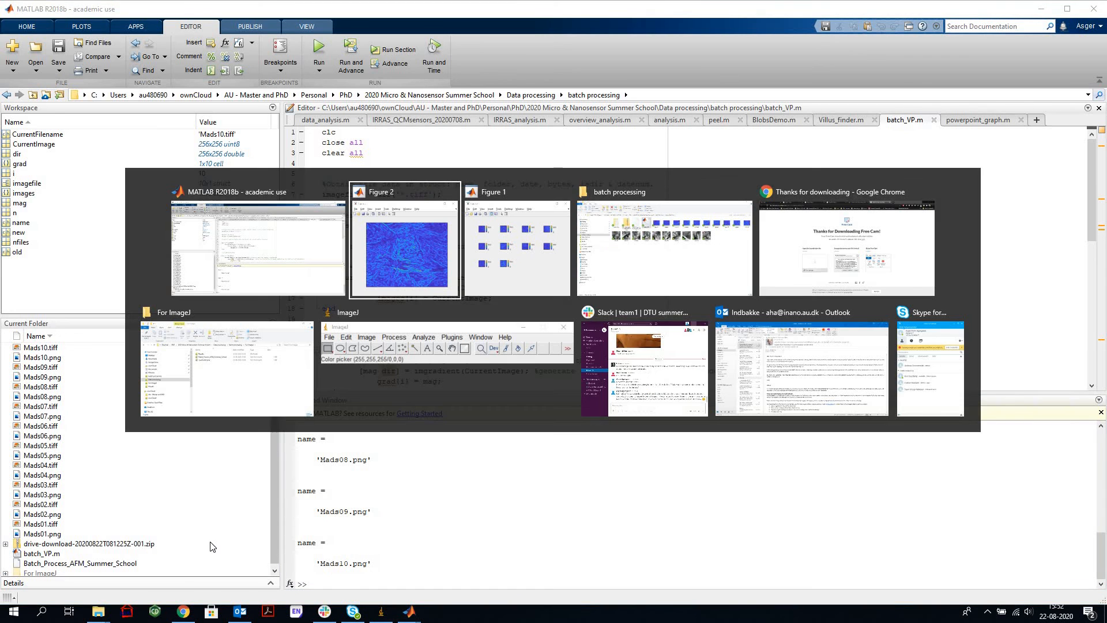
- In the batch processing folder, enter For ImageJ and select Mads09, bringing ImageJ forward
click(662, 247)
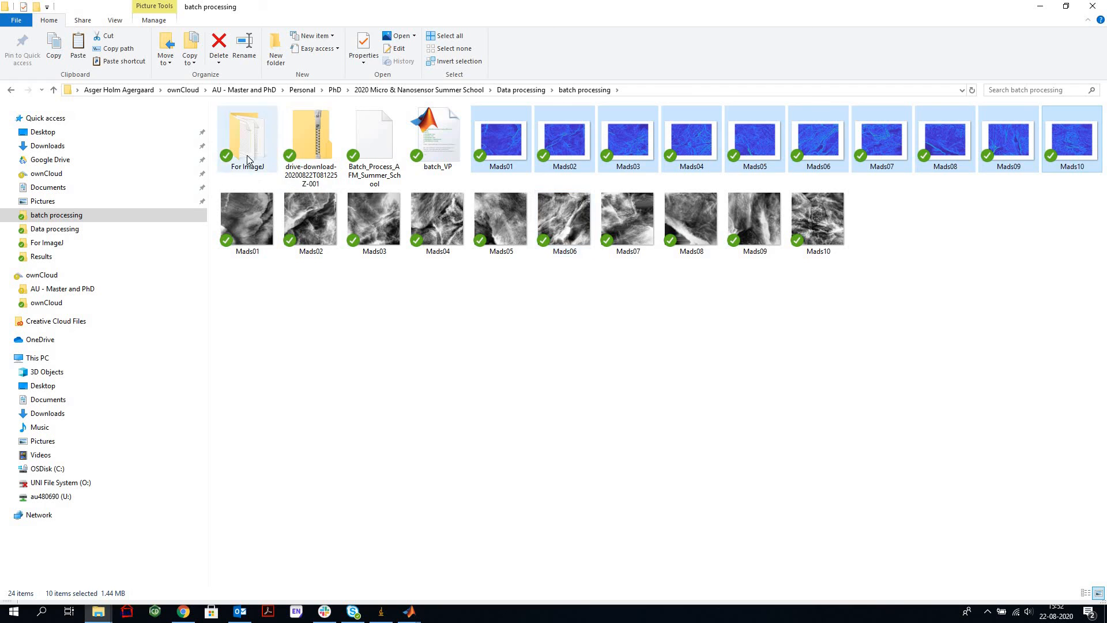
double_click(247, 133)
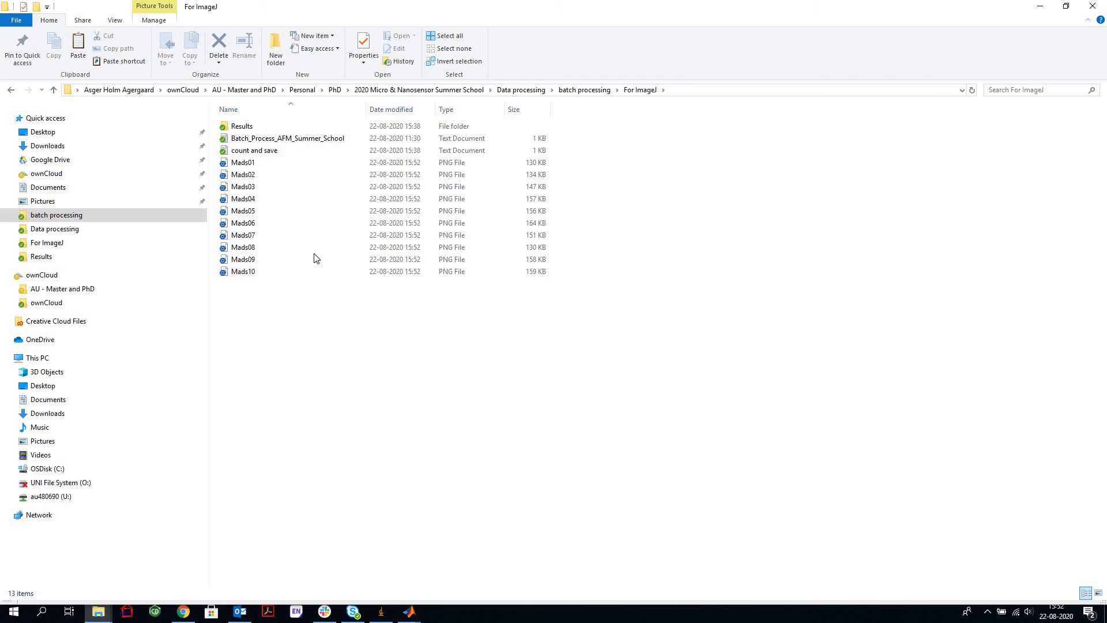
click(243, 259)
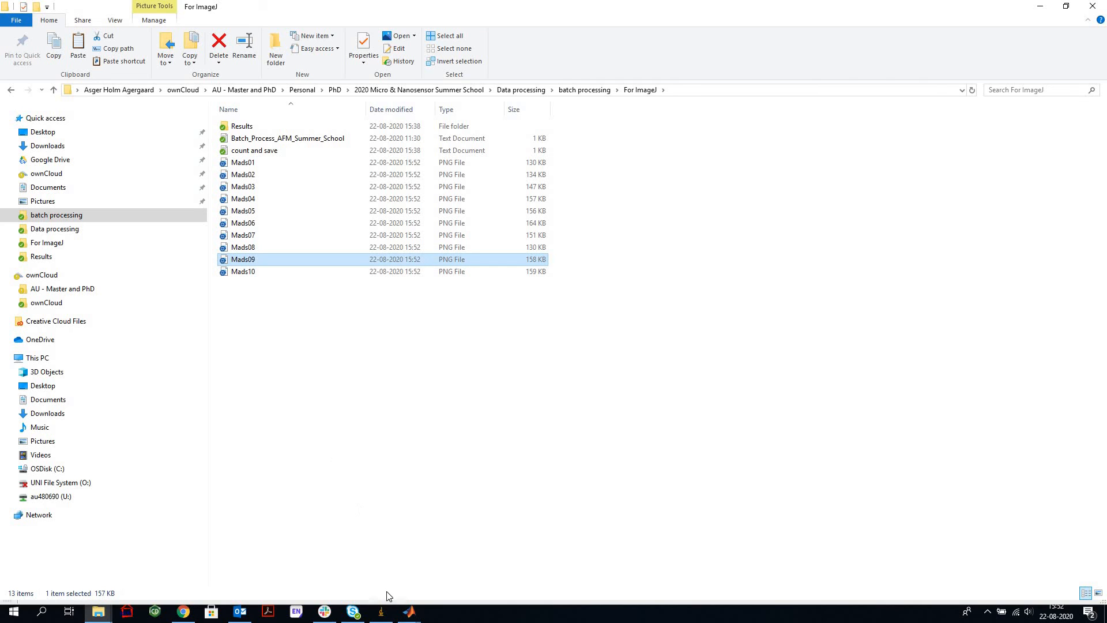
click(380, 612)
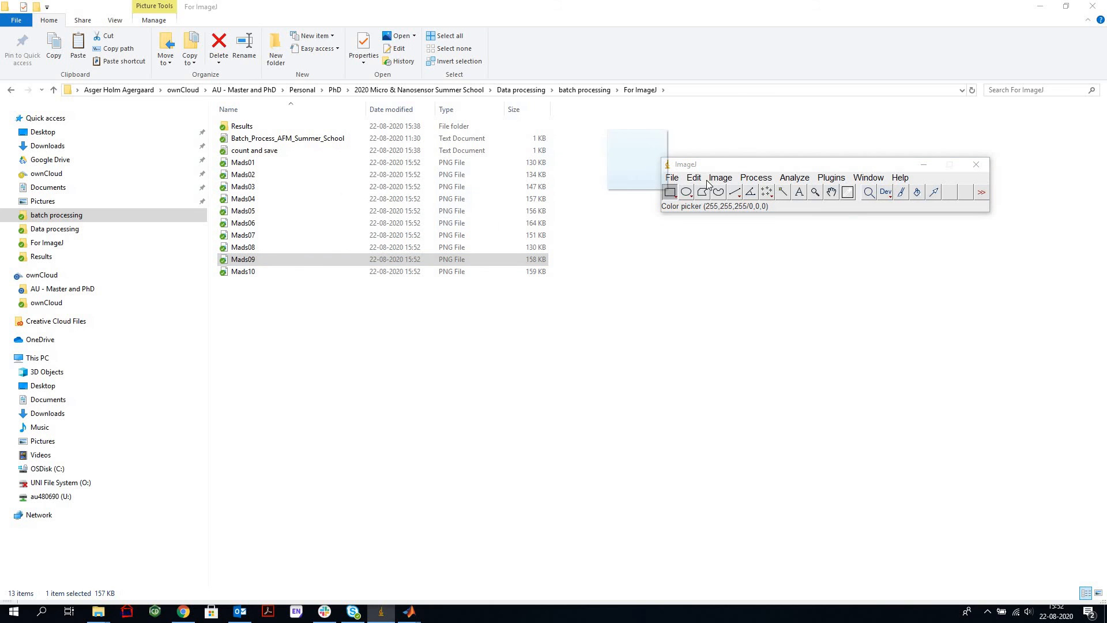
- Load Mads09.png in ImageJ, convert it to 16-bit grayscale and start threshold adjustment
double_click(244, 260)
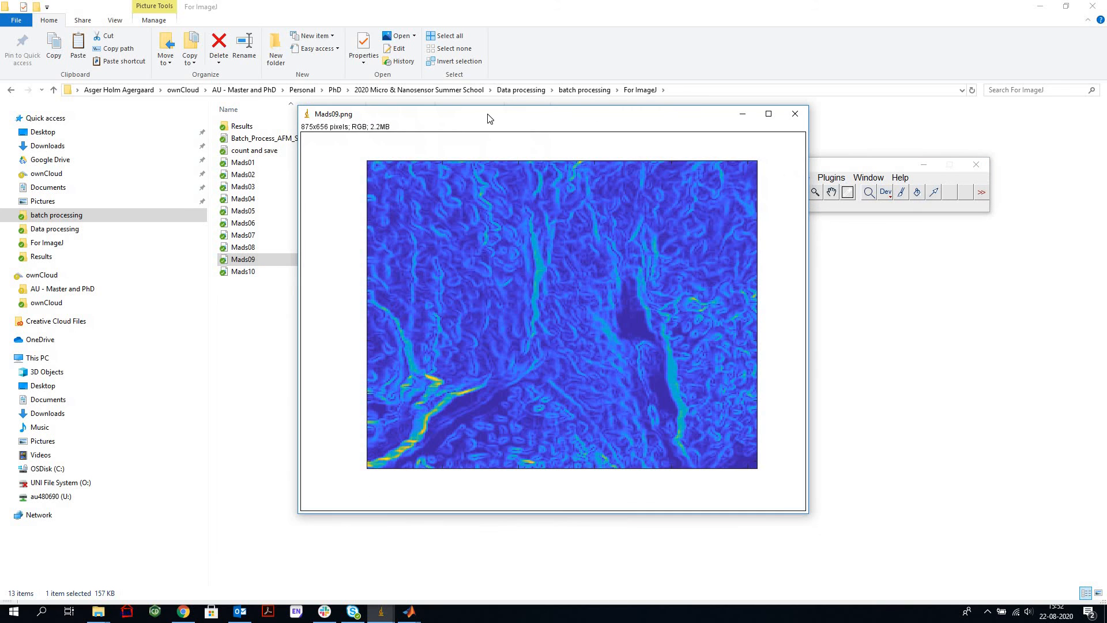
click(719, 178)
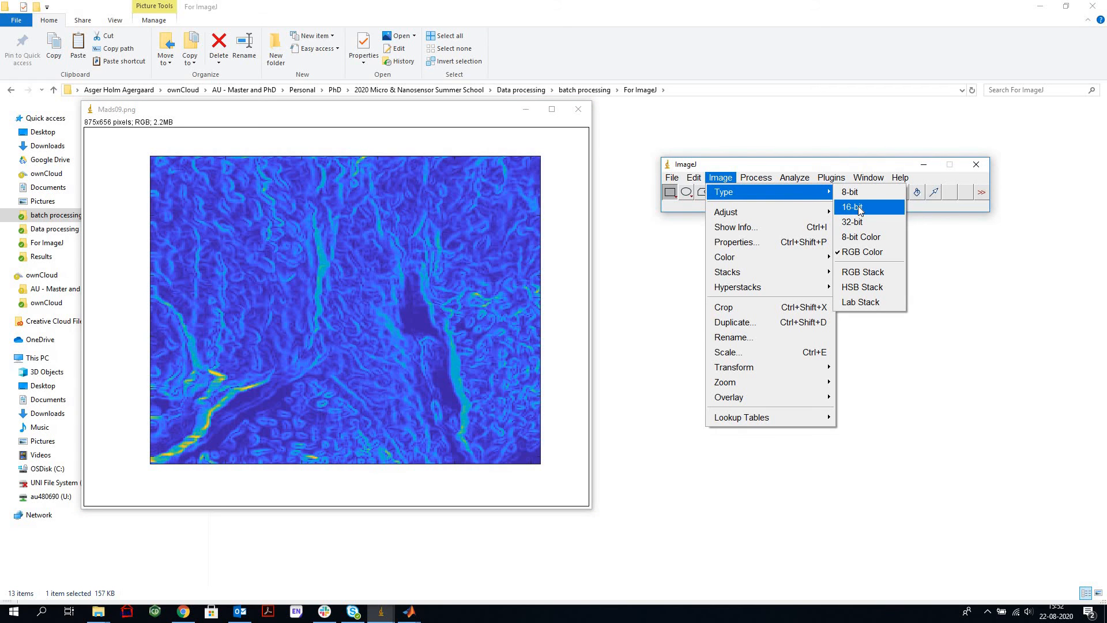
click(855, 207)
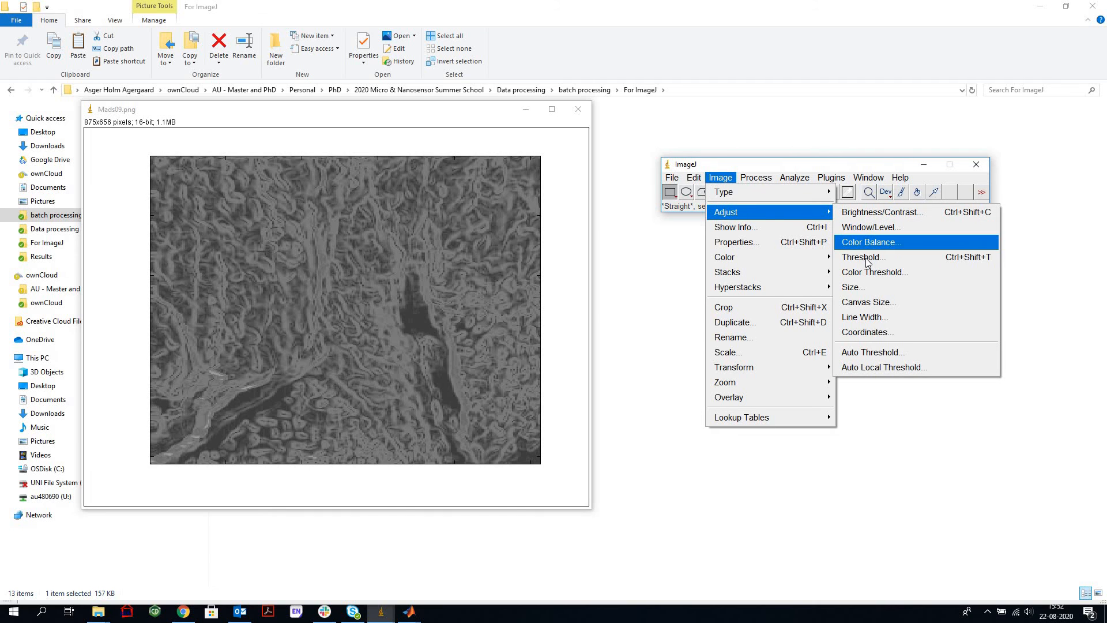
mouse_move(863, 257)
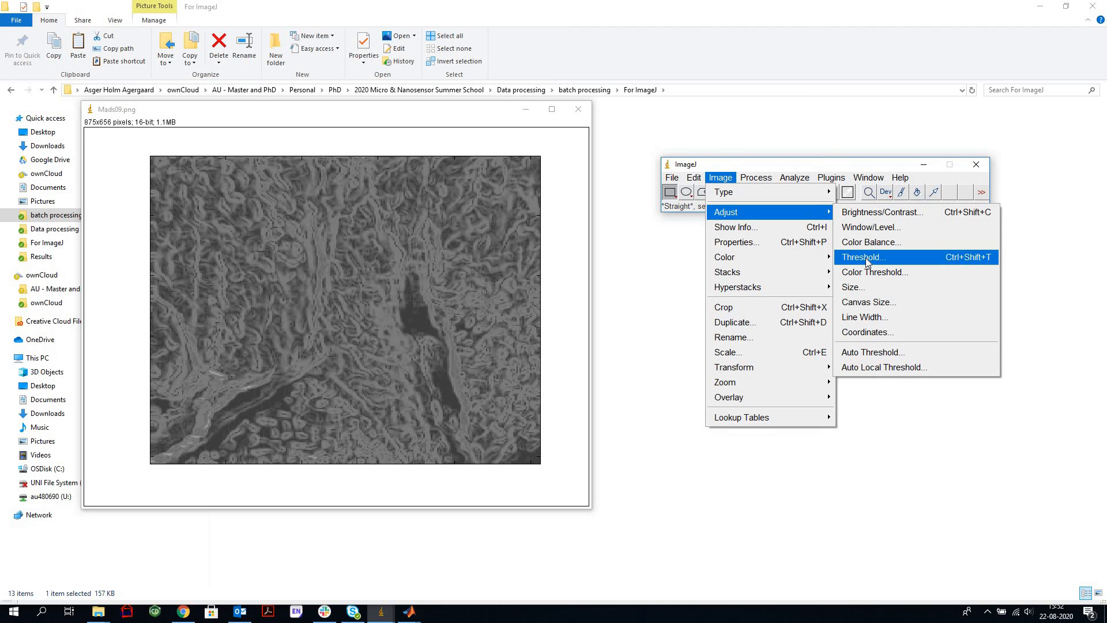
click(862, 256)
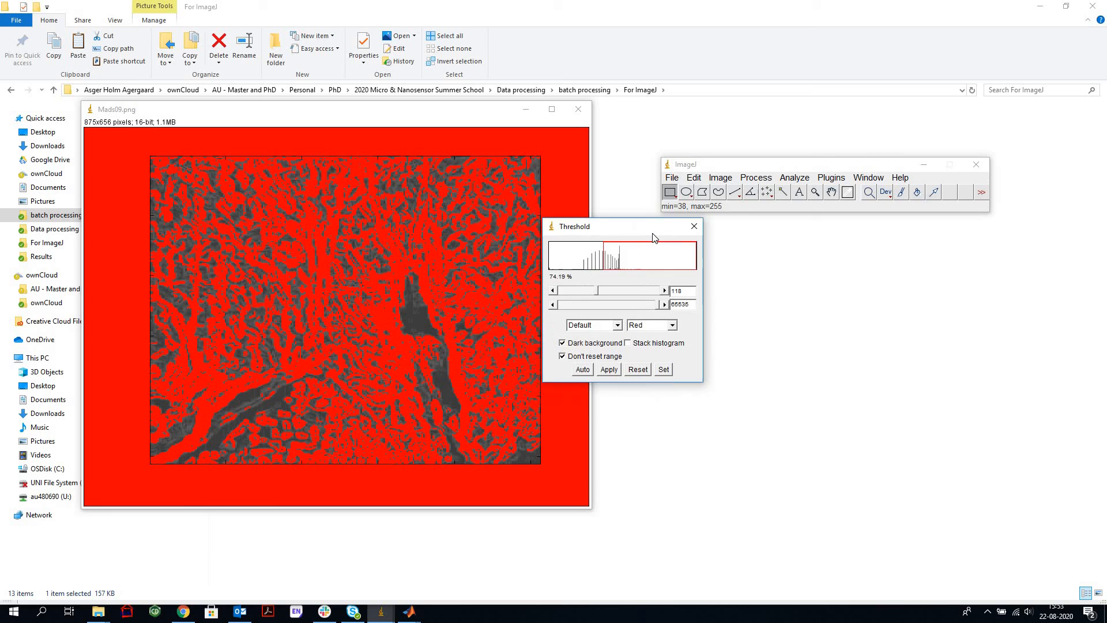
- Apply a 122–152 threshold, making Mads09 an 8-bit black-and-white mask
drag(572, 226, 624, 234)
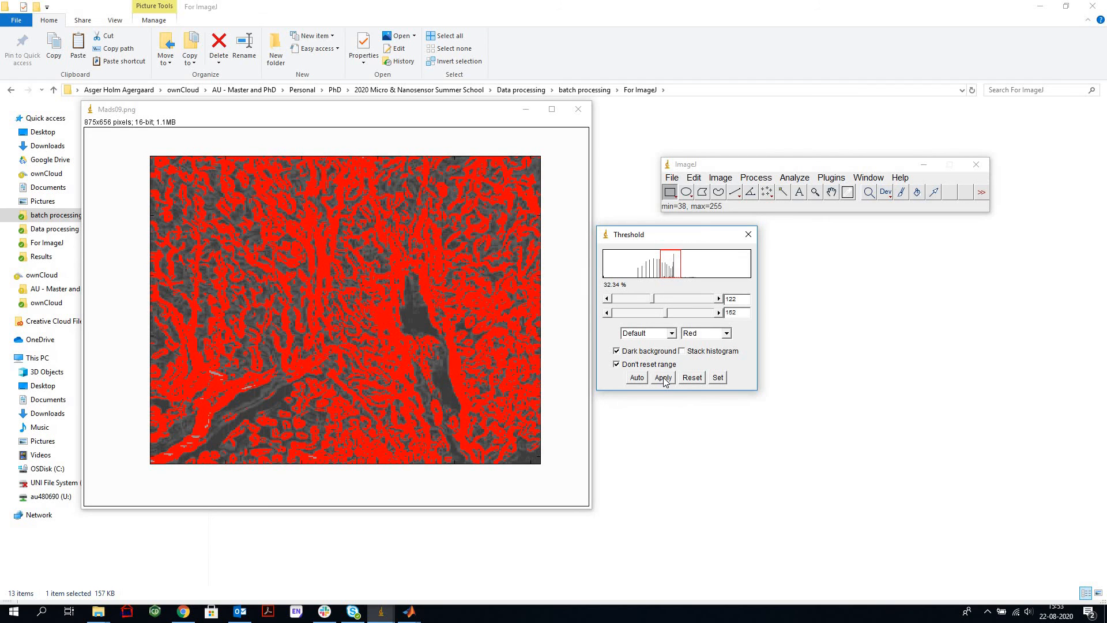
click(662, 377)
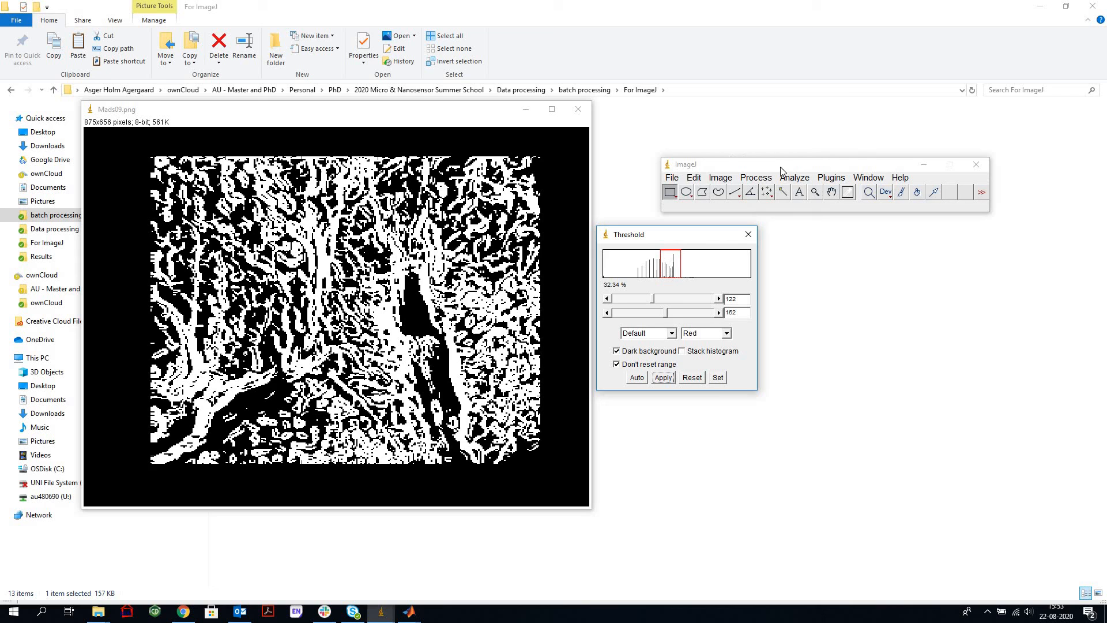
- Analyze particles sized 75–600, circularity 0.20–1.00, with results and summary: 34 particles
click(793, 177)
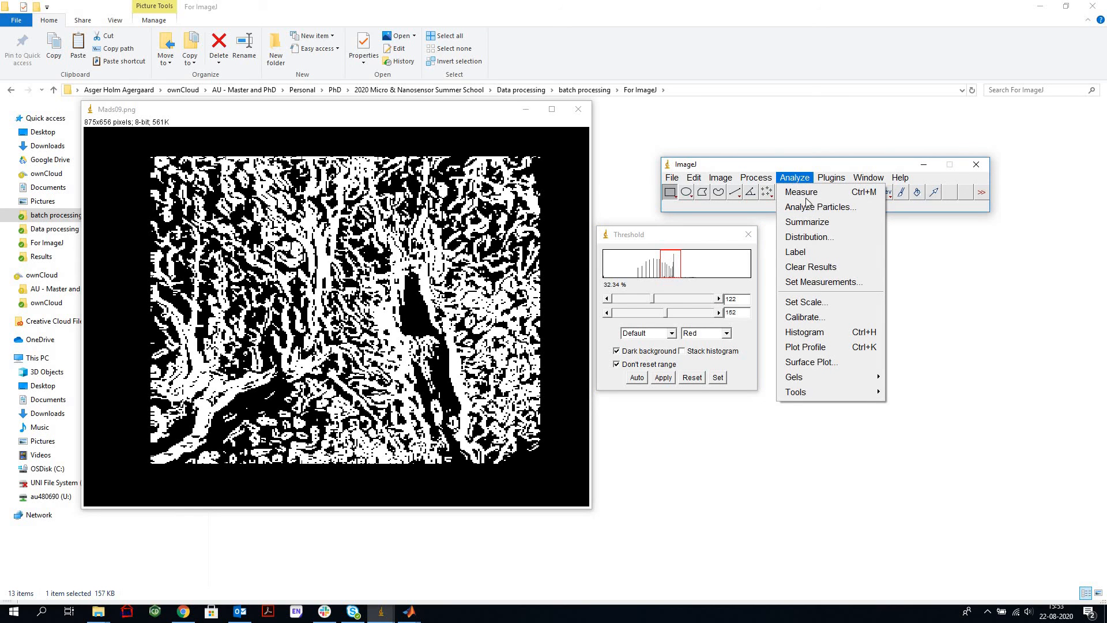
click(820, 207)
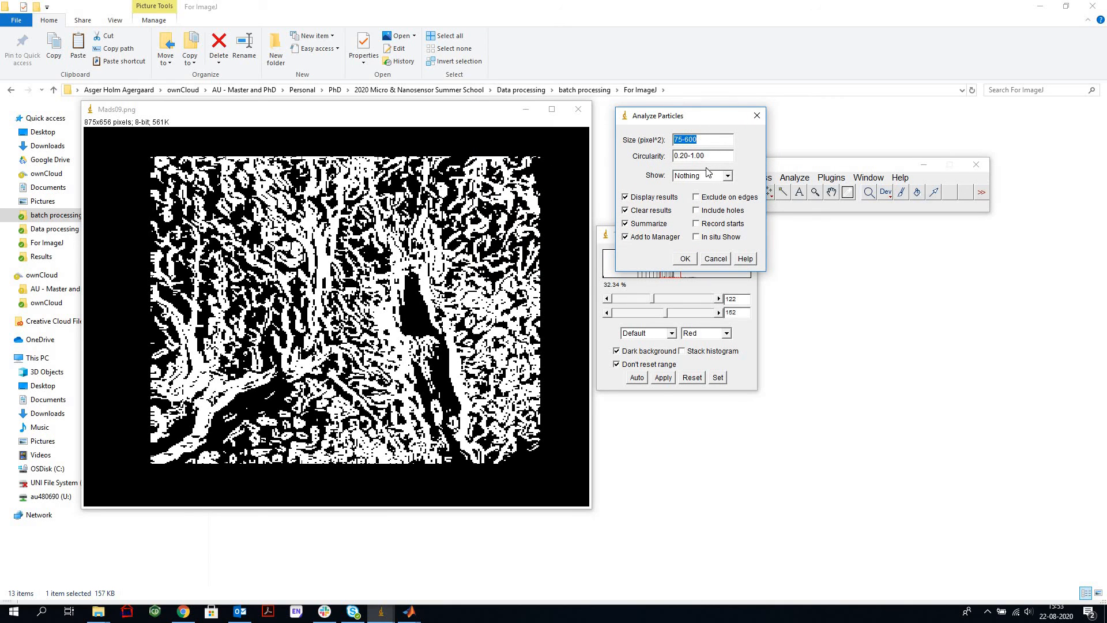
mouse_move(643, 148)
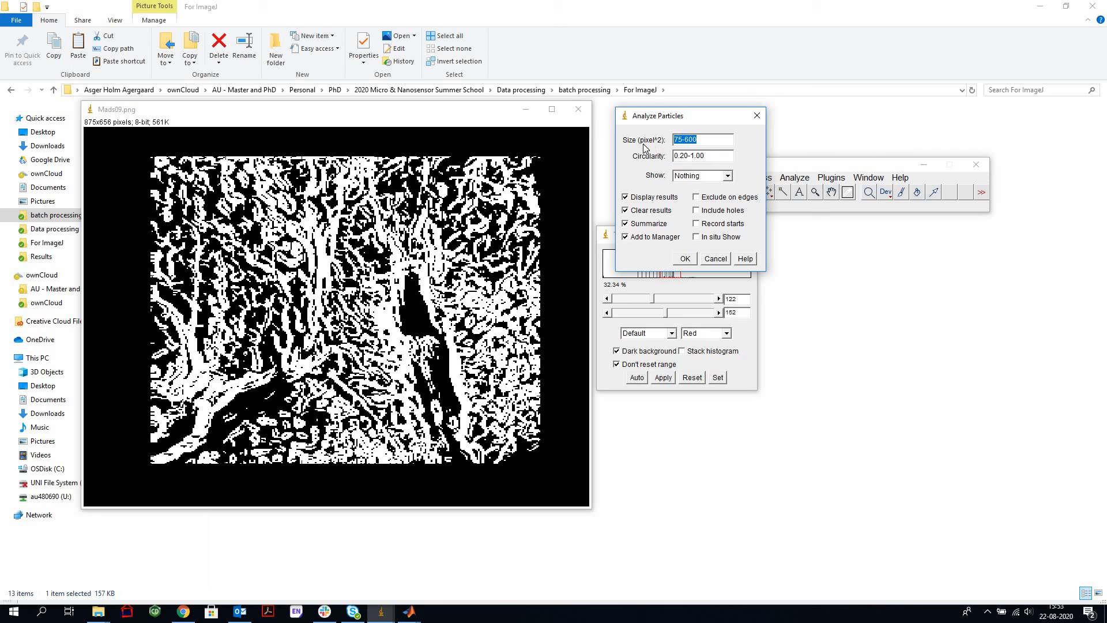
mouse_move(652, 233)
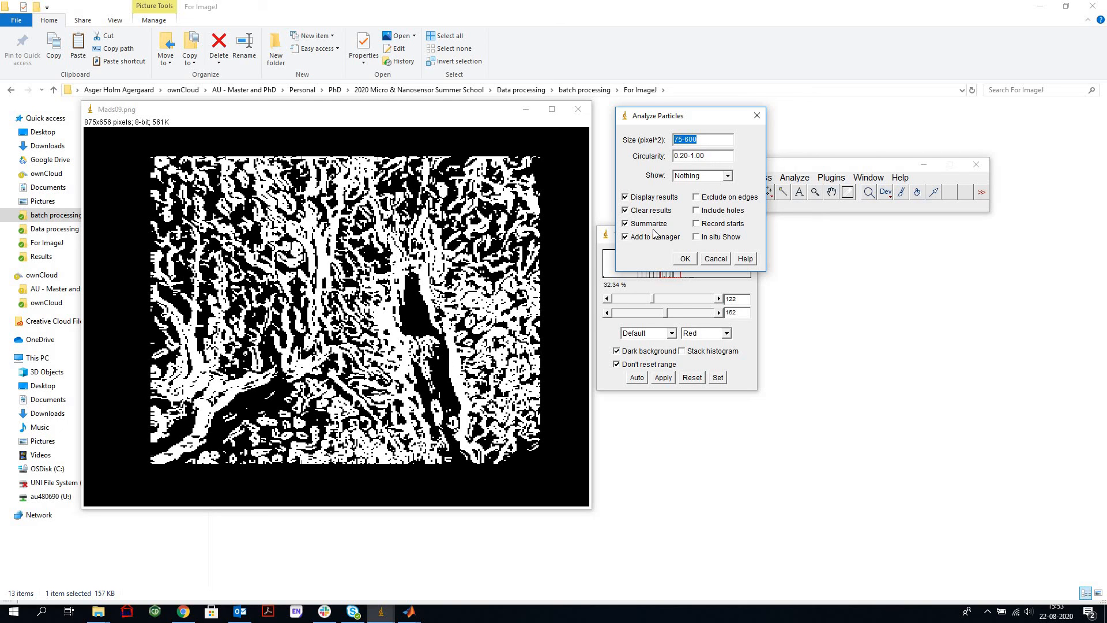
mouse_move(646, 162)
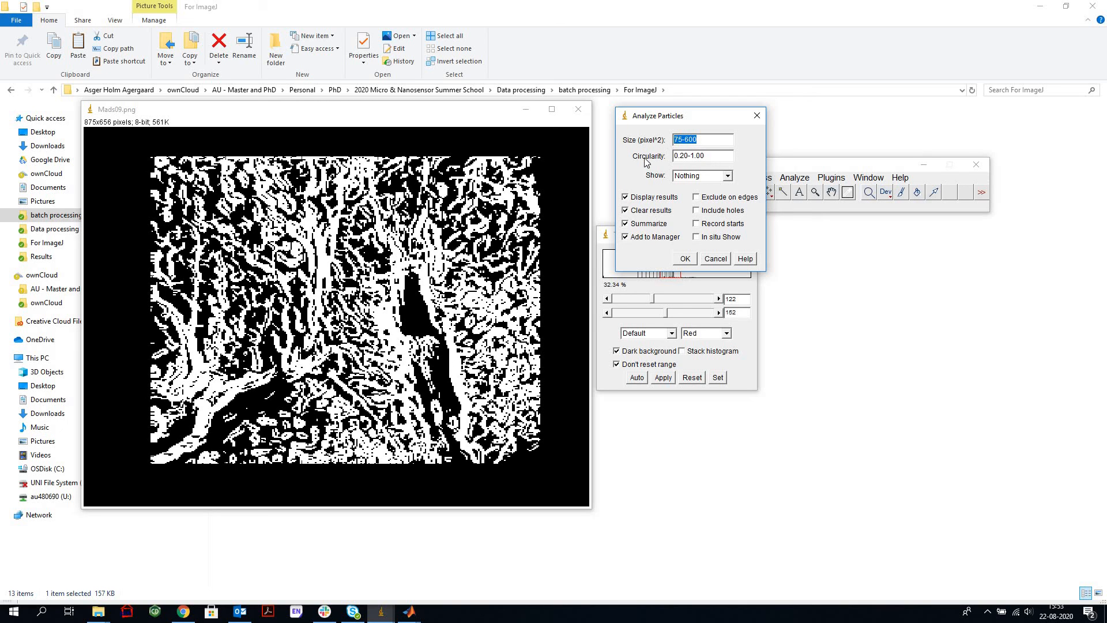
mouse_move(670, 245)
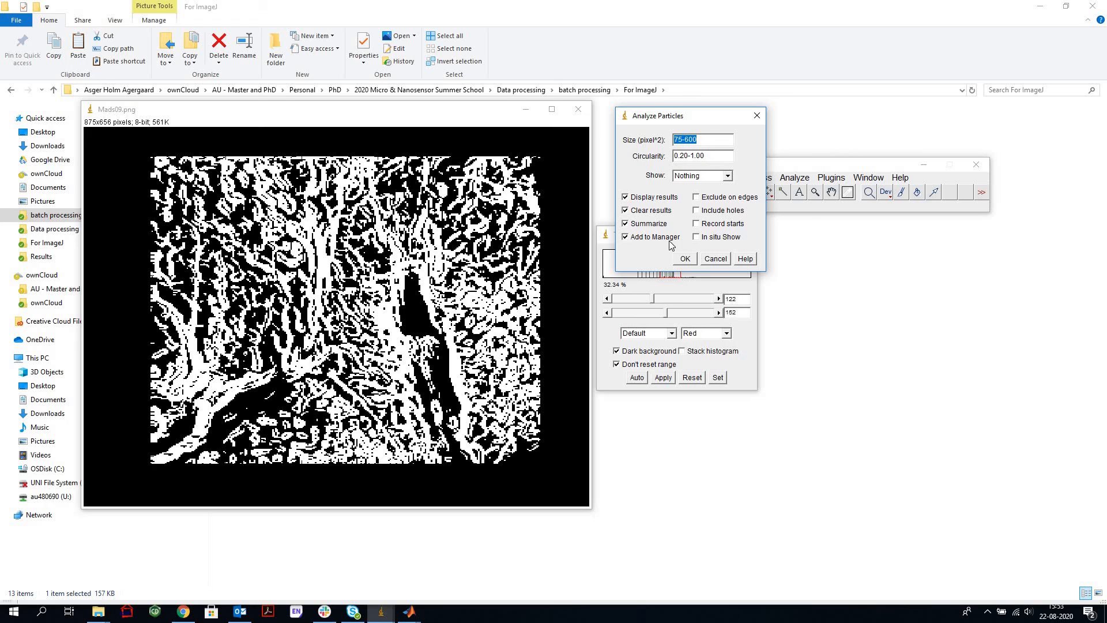
mouse_move(701, 171)
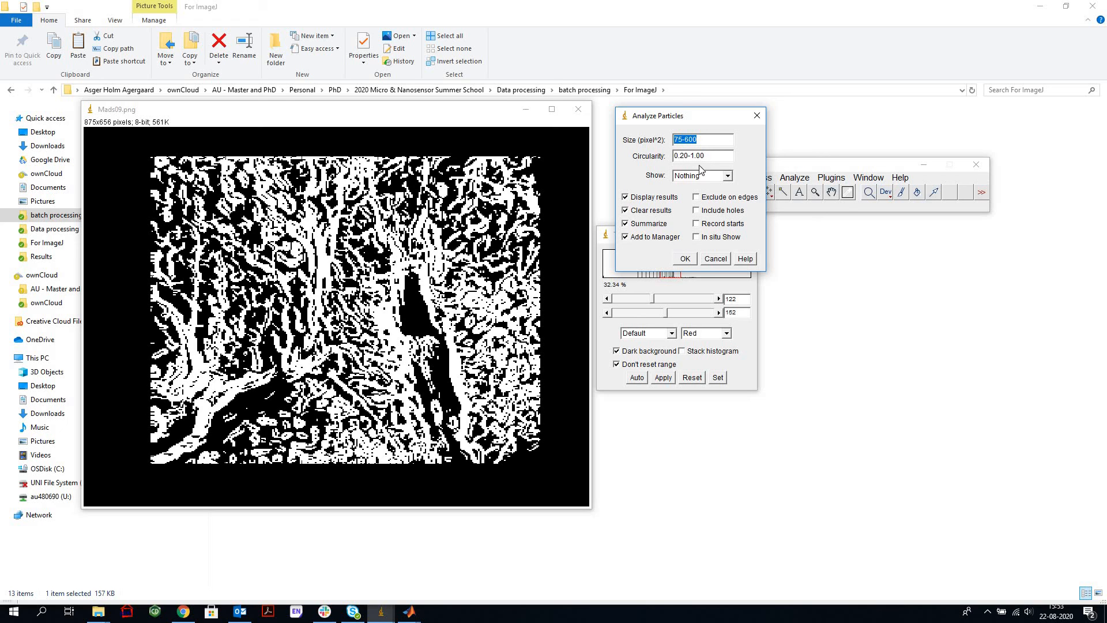
mouse_move(649, 274)
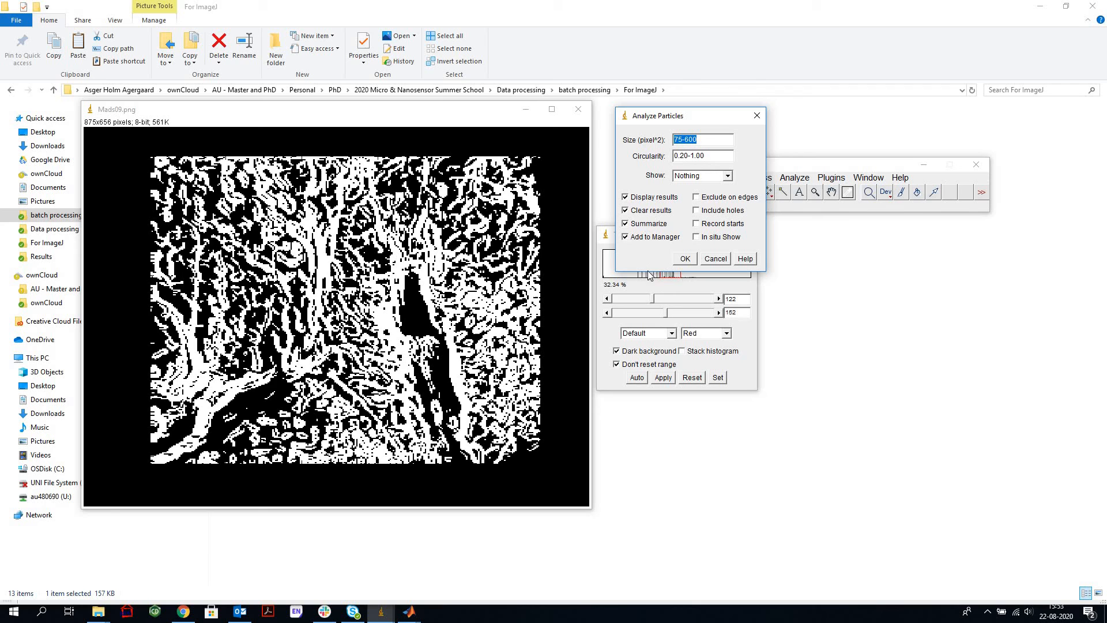
click(683, 258)
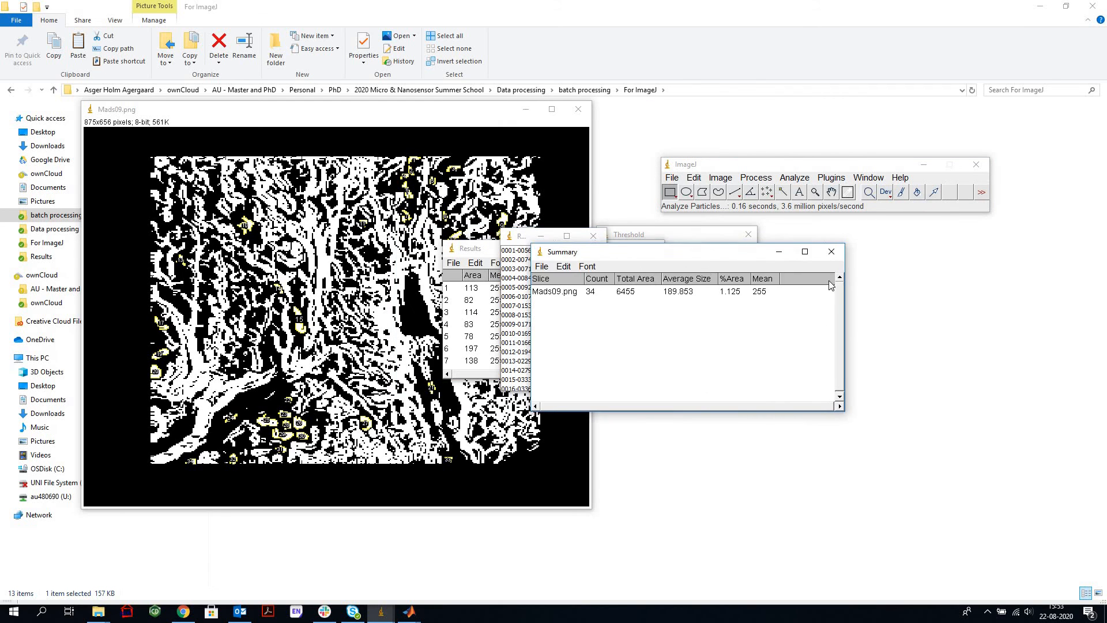
- From the Results window, plot an Area distribution with 100 bins over 0–400
right_click(519, 236)
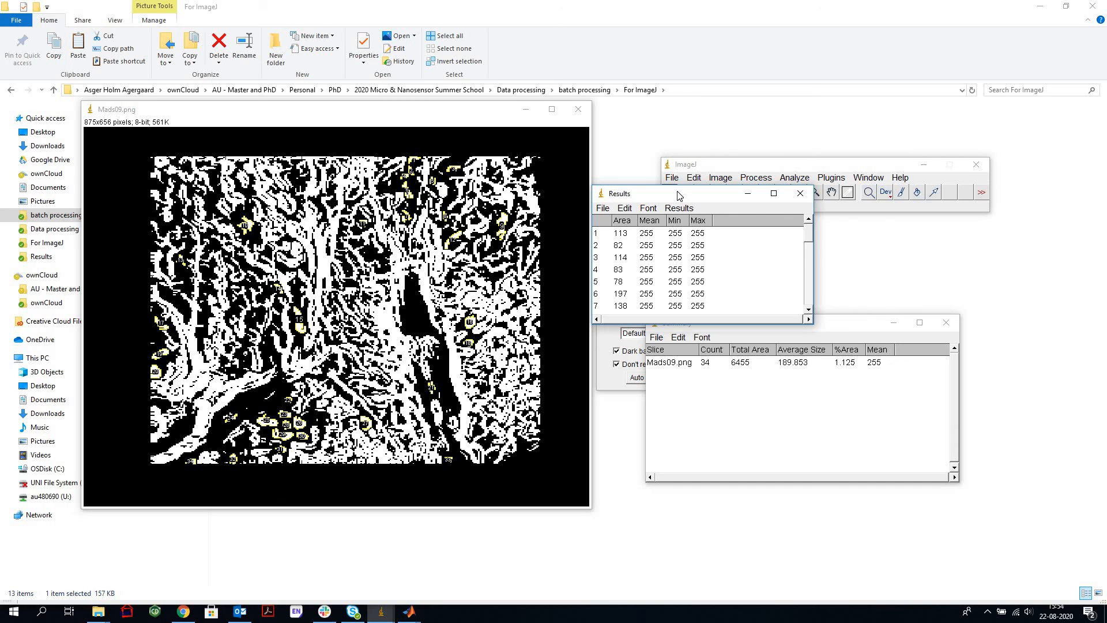
click(678, 208)
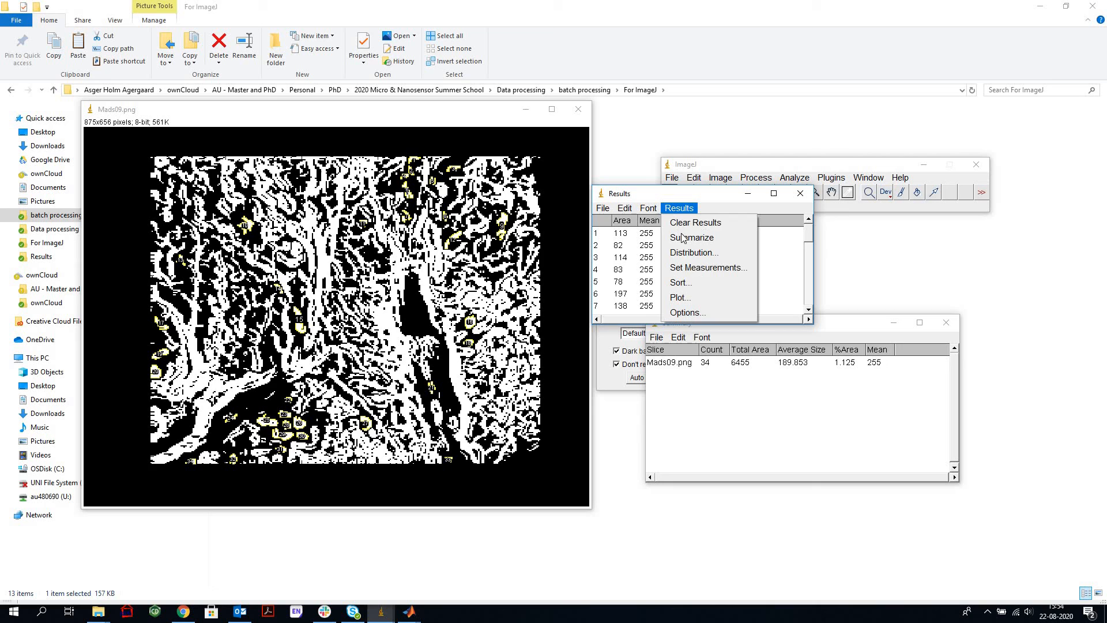
click(693, 253)
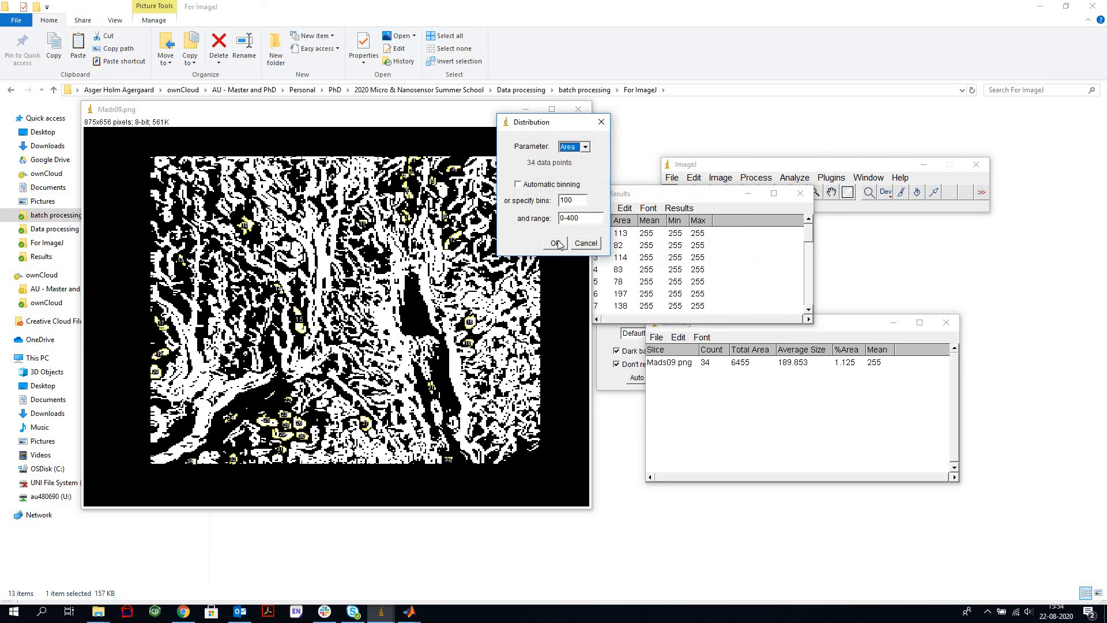
click(556, 243)
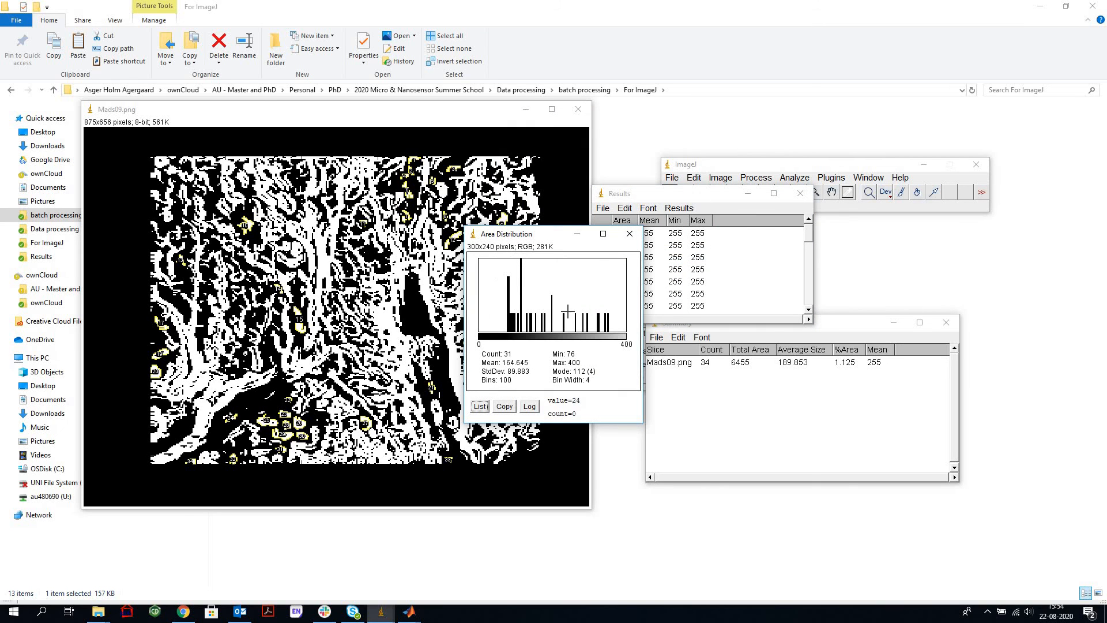